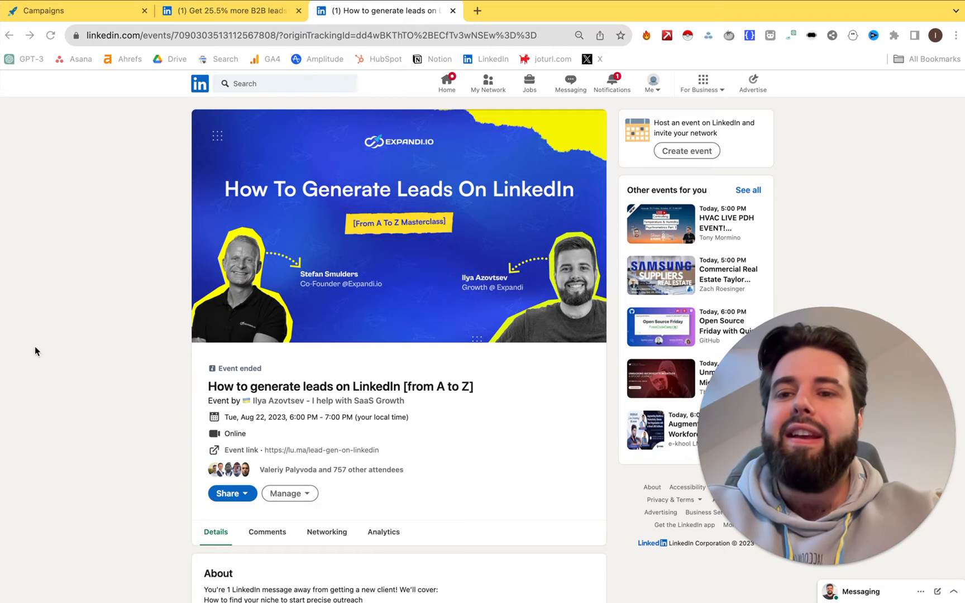
{"action": "mouse_move", "coordinate": [331, 470]}
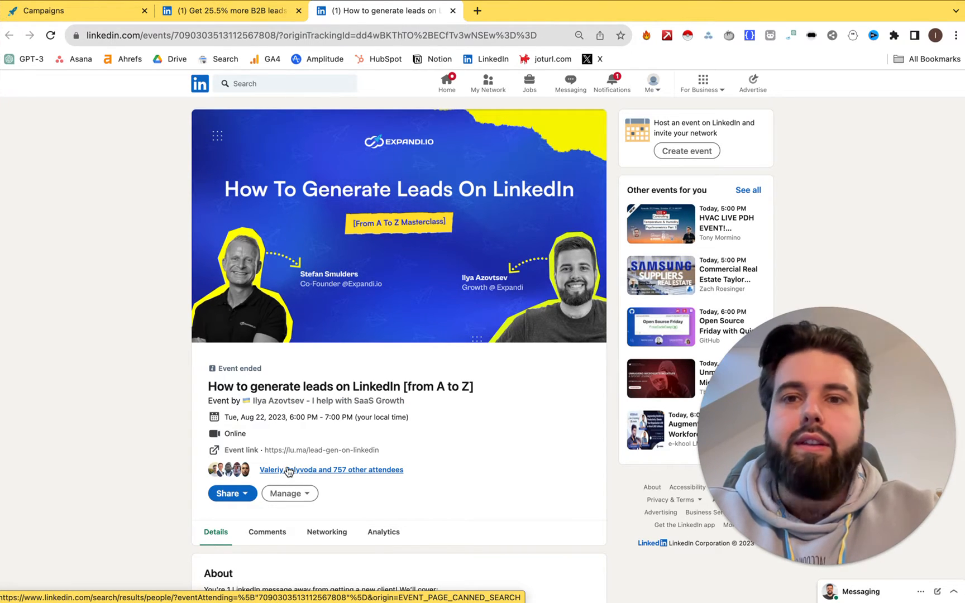
{"action": "mouse_move", "coordinate": [165, 458]}
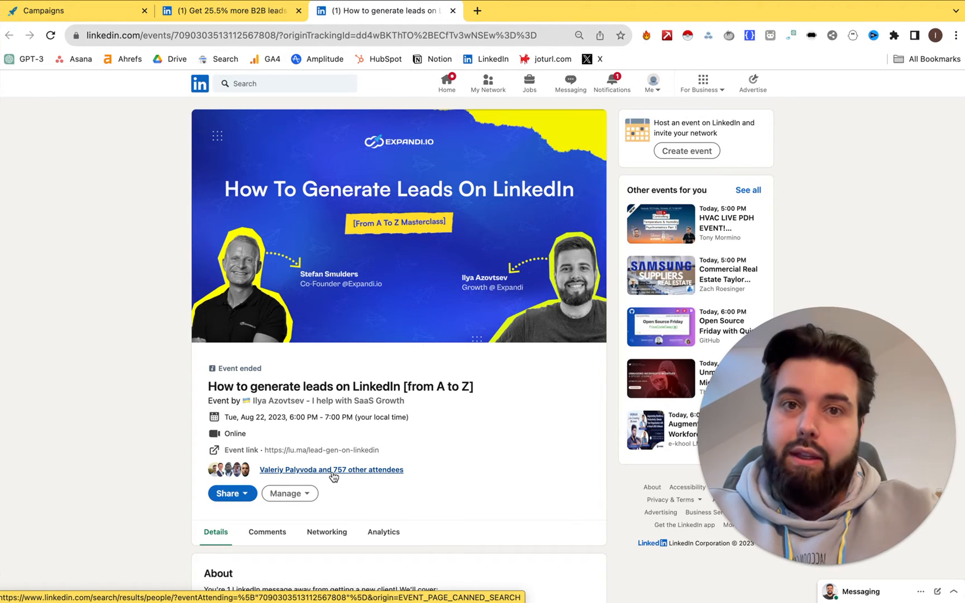
{"action": "mouse_move", "coordinate": [147, 407]}
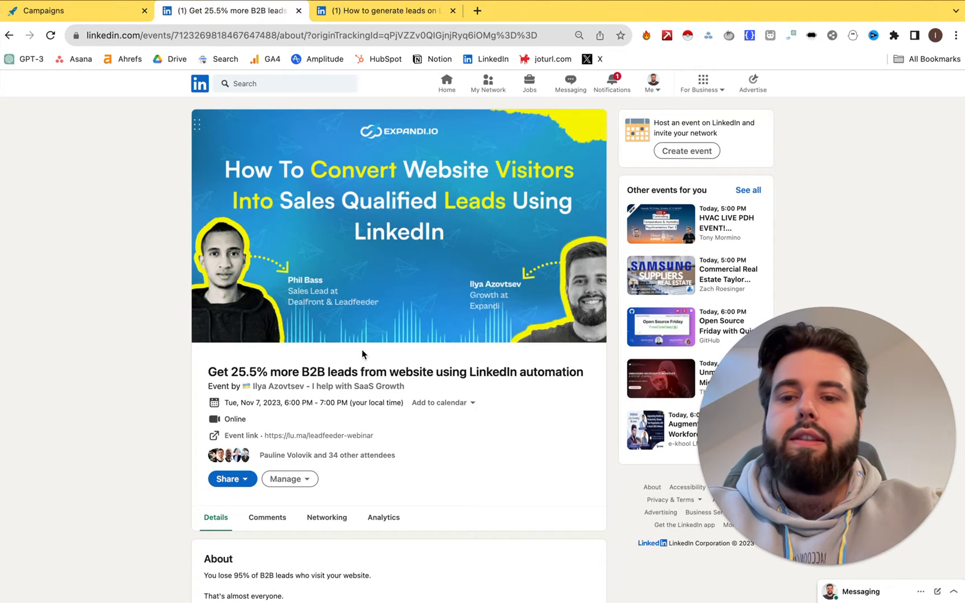
- Review the invite list for the 'Get 25.5% more B2B leads' event via Share > Invite, then close it
{"action": "scroll", "scroll_direction": "down", "scroll_amount": 3}
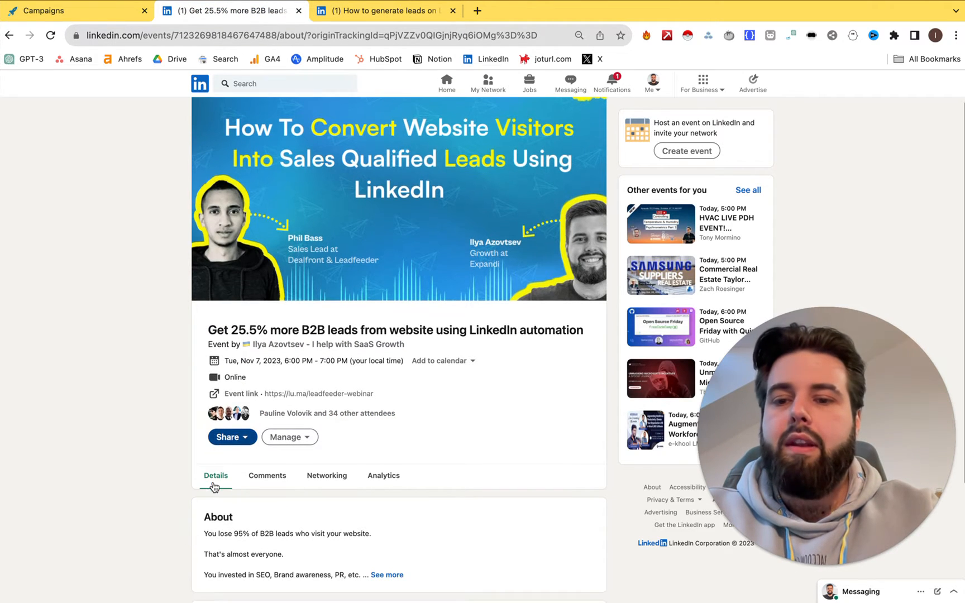
{"action": "left_click", "coordinate": [228, 437]}
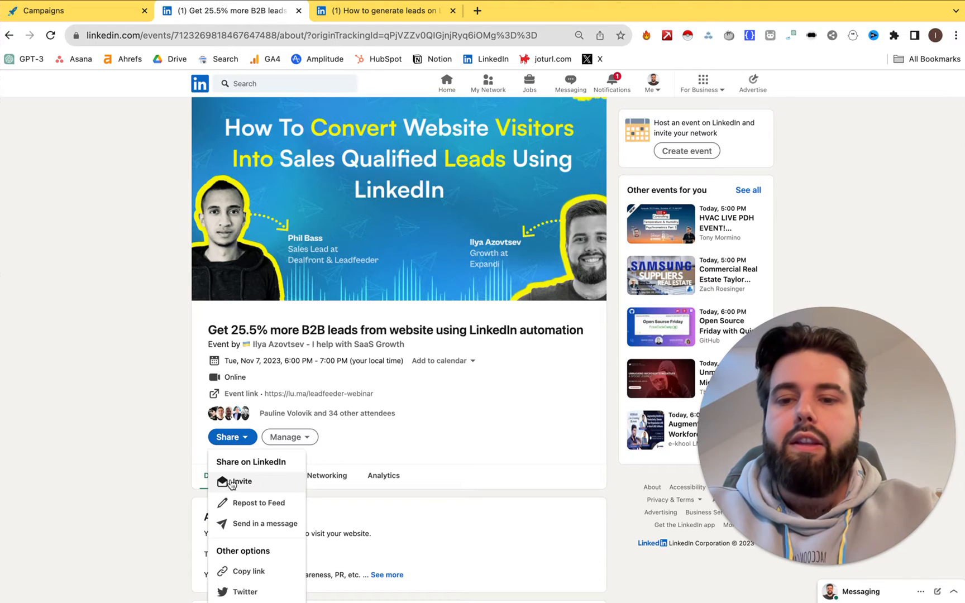
{"action": "left_click", "coordinate": [242, 481]}
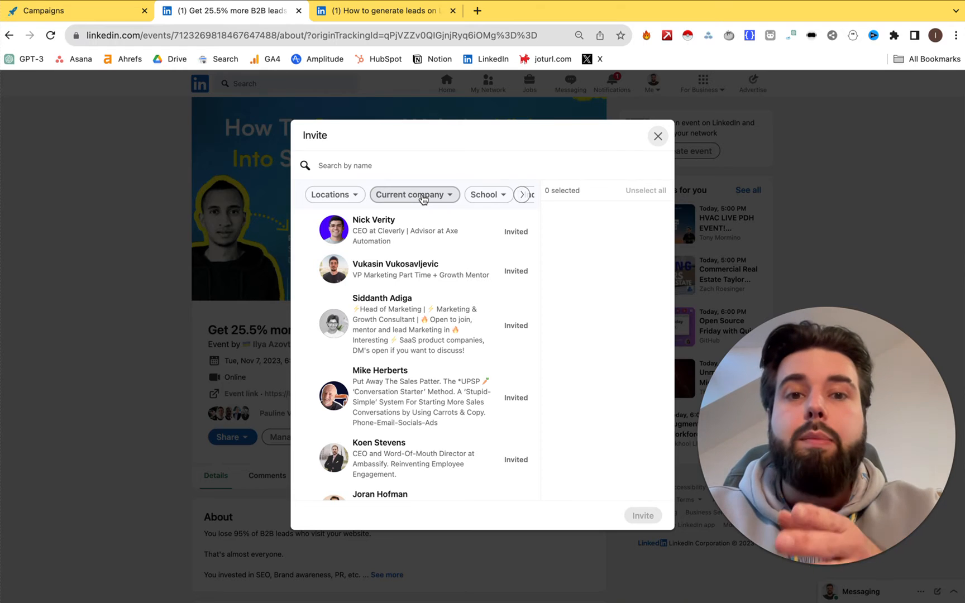
{"action": "mouse_move", "coordinate": [696, 119]}
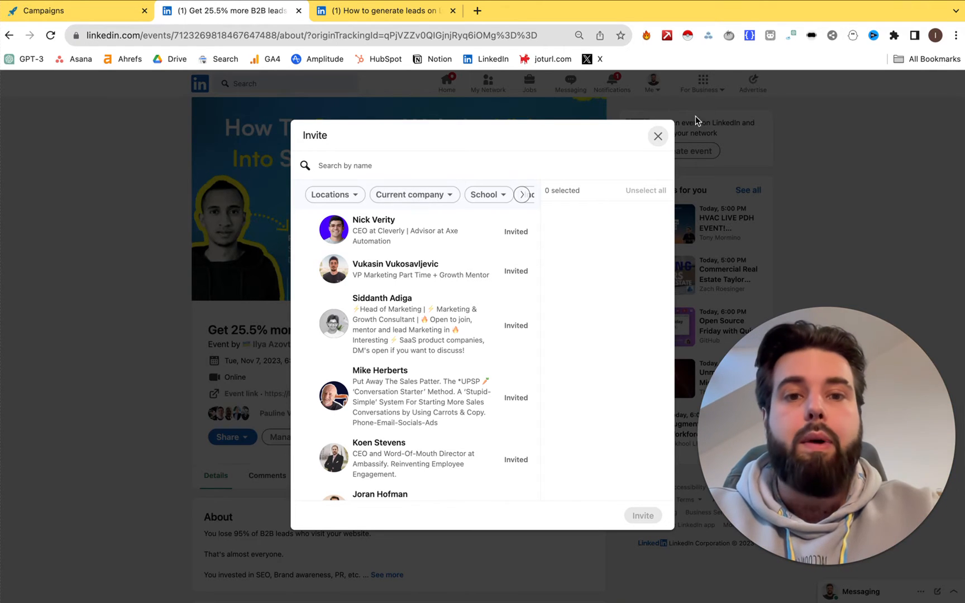
{"action": "left_click", "coordinate": [657, 135]}
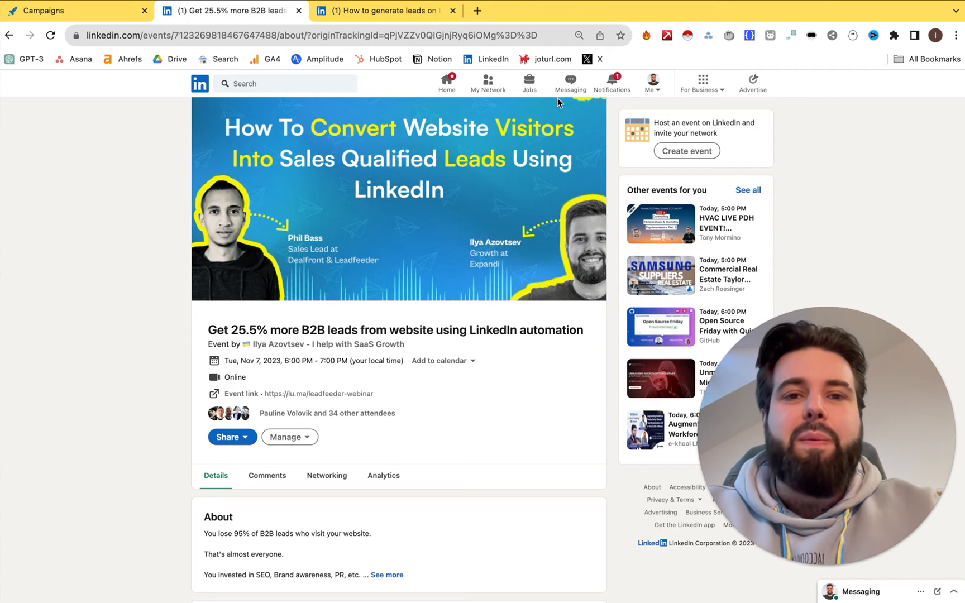
{"action": "mouse_move", "coordinate": [127, 216]}
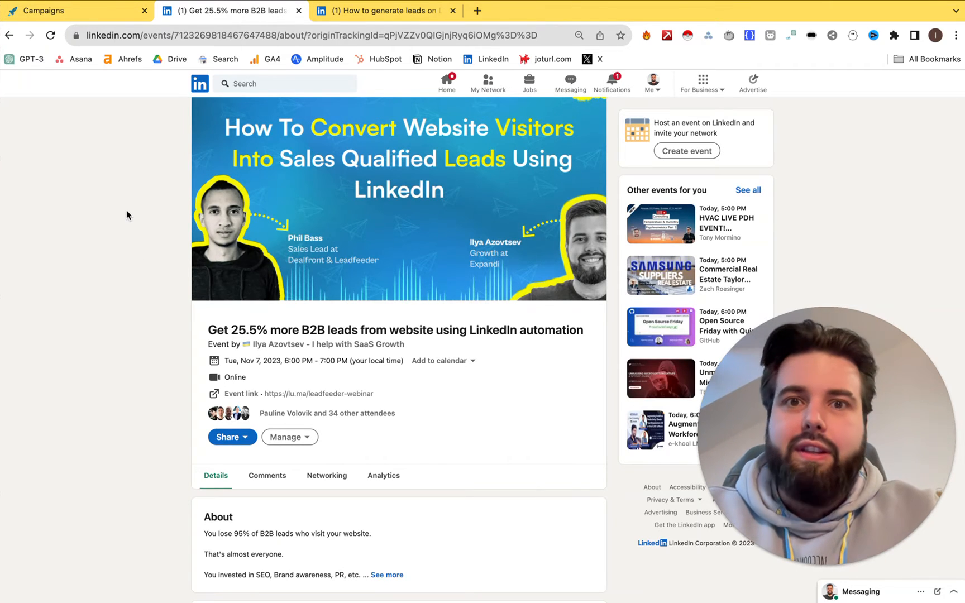
{"action": "mouse_move", "coordinate": [198, 286]}
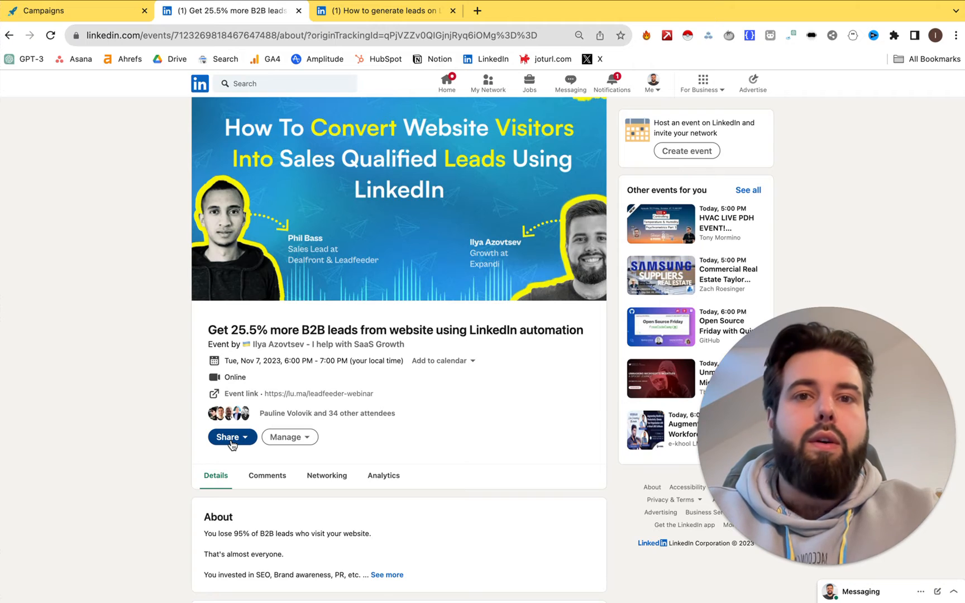
- Reopen the event's invite list a second time and close it again
{"action": "left_click", "coordinate": [228, 437]}
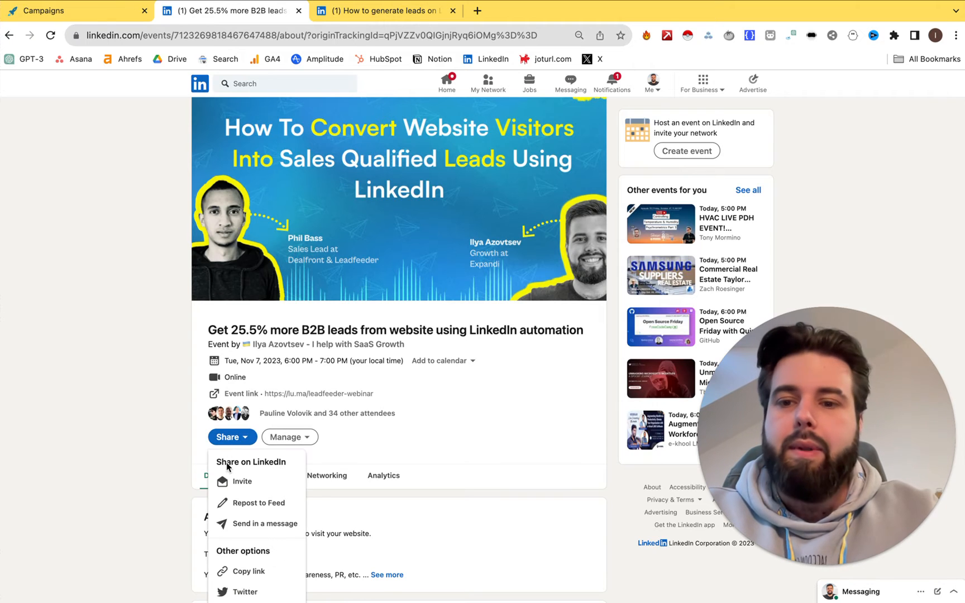
{"action": "mouse_move", "coordinate": [240, 481]}
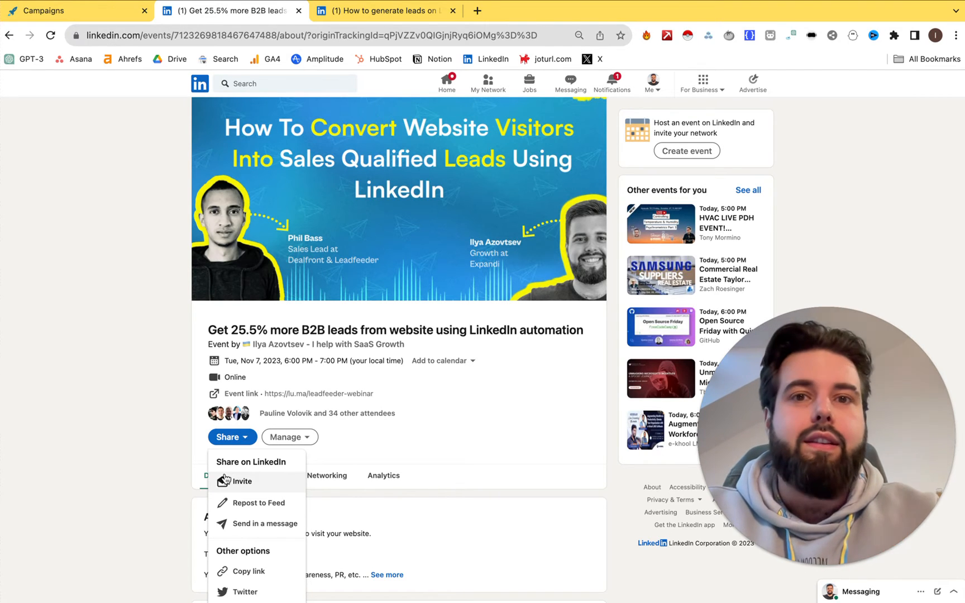
{"action": "left_click", "coordinate": [242, 481]}
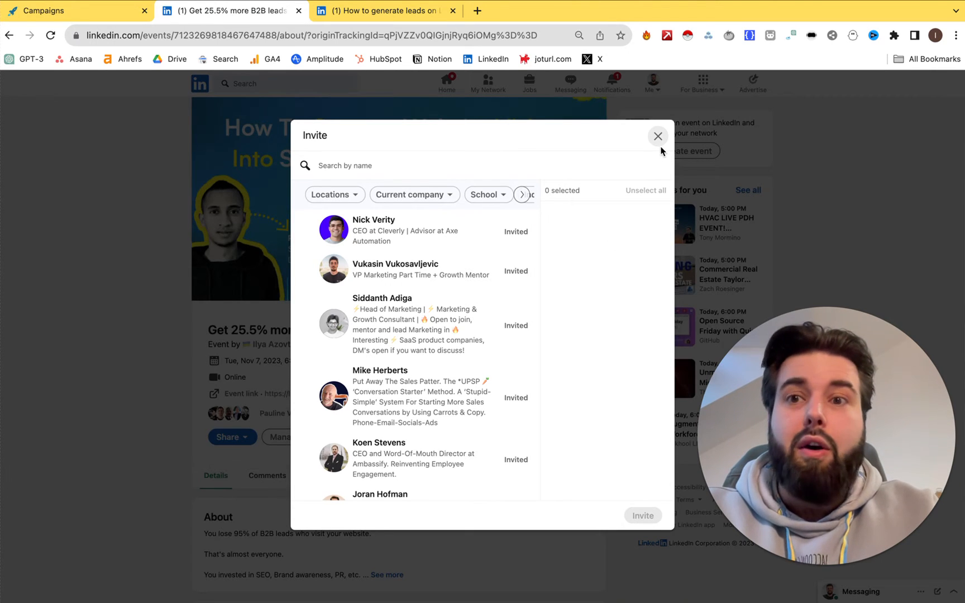
{"action": "left_click", "coordinate": [657, 135]}
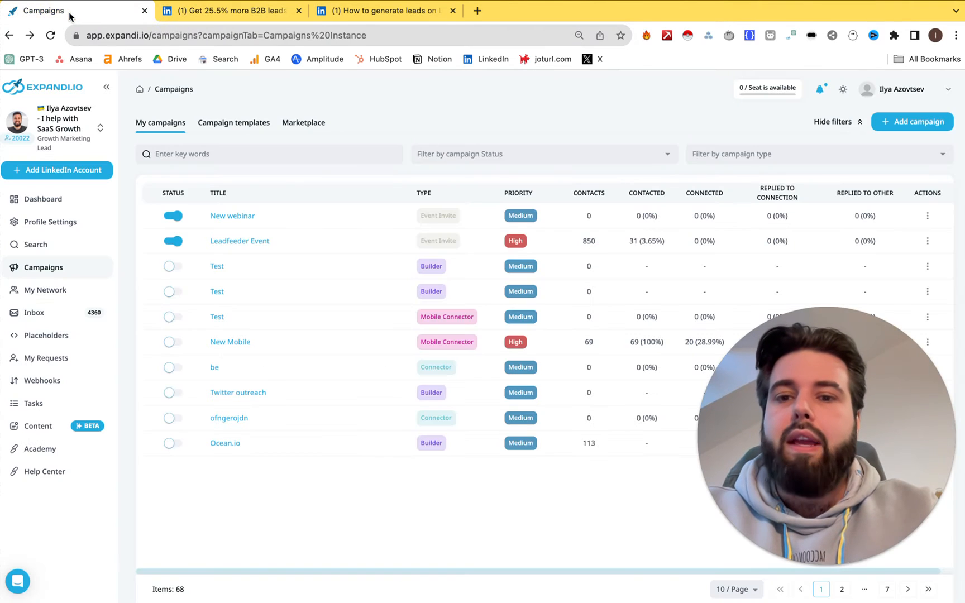
{"action": "mouse_move", "coordinate": [122, 178]}
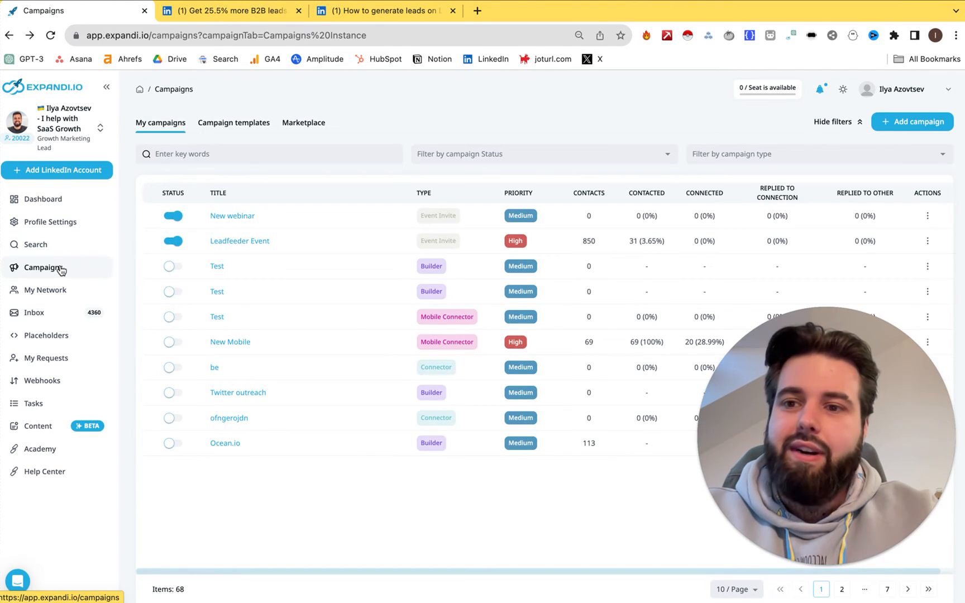
- Start a new Expandi campaign from the Campaigns list with Event invite as its type
{"action": "left_click", "coordinate": [44, 268]}
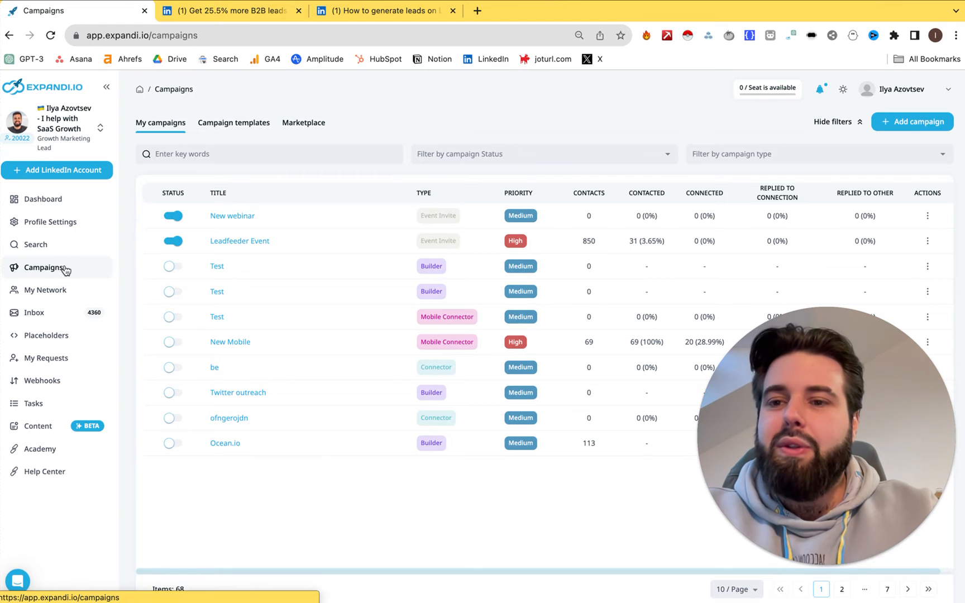
{"action": "left_click", "coordinate": [912, 122]}
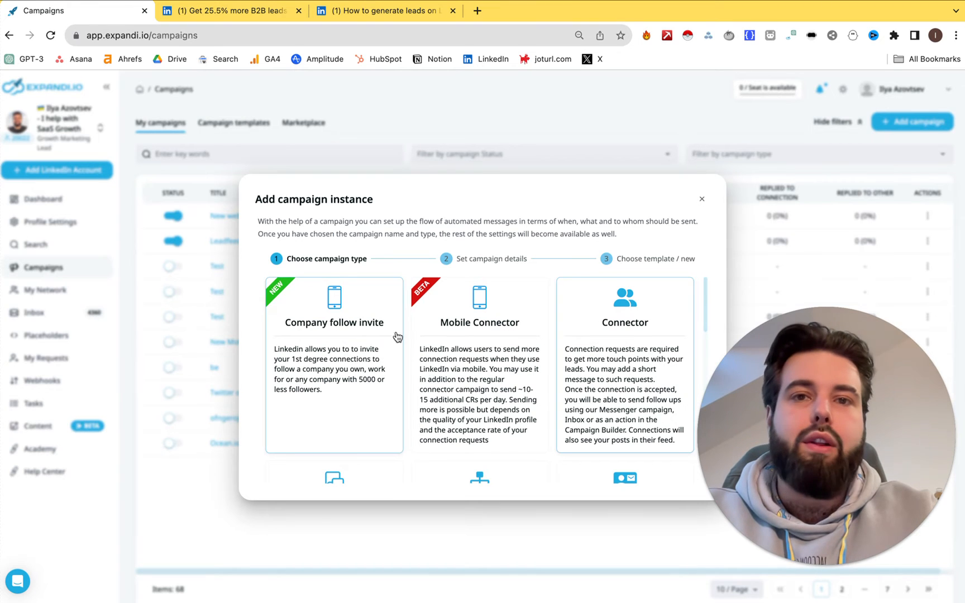
{"action": "scroll", "scroll_direction": "down", "scroll_amount": 3}
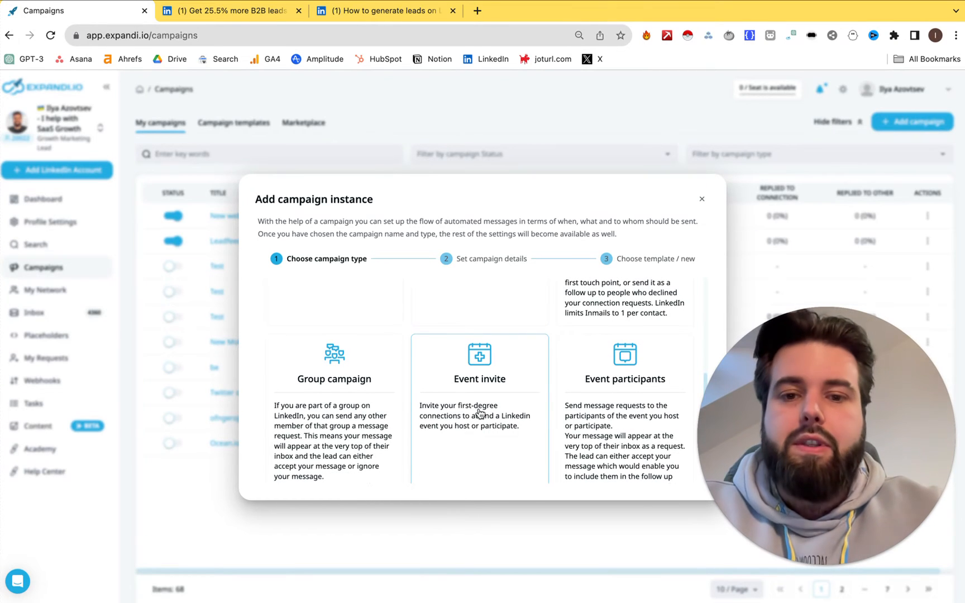
{"action": "left_click", "coordinate": [479, 363]}
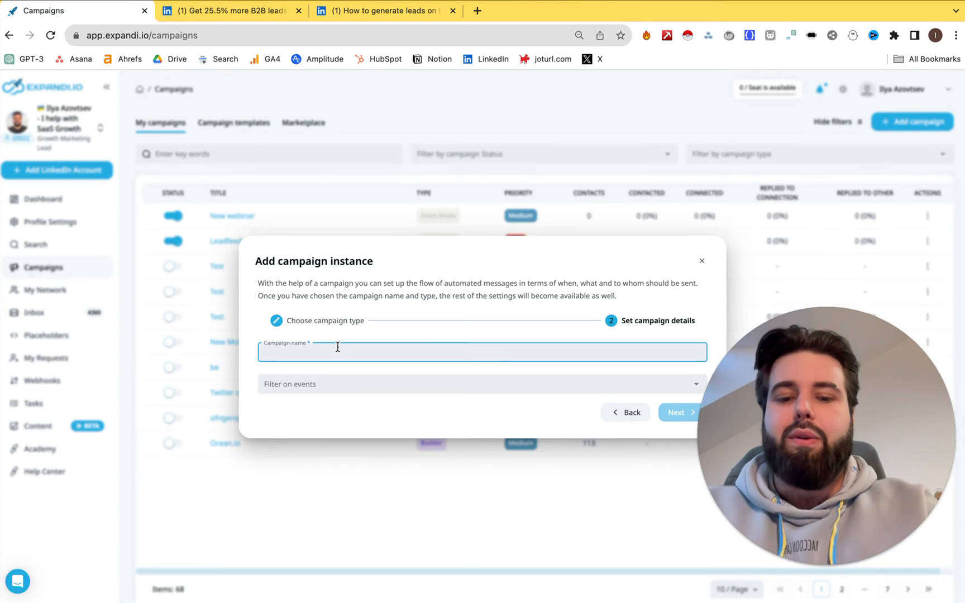
- Name the campaign 'New Webinar 1', link it to the B2B leads webinar event, and create it
{"action": "type", "text": "New Webinar 1"}
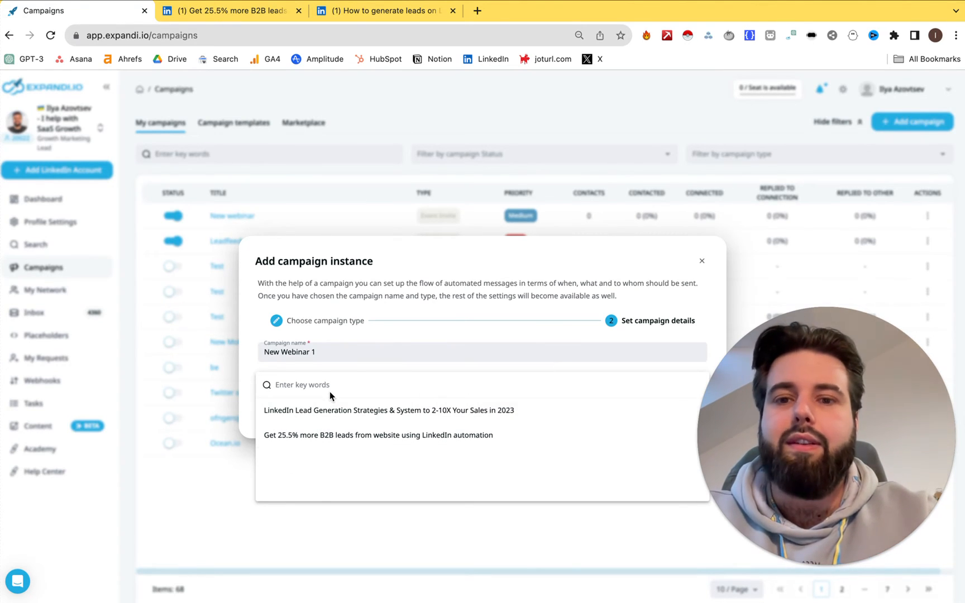
{"action": "mouse_move", "coordinate": [319, 411]}
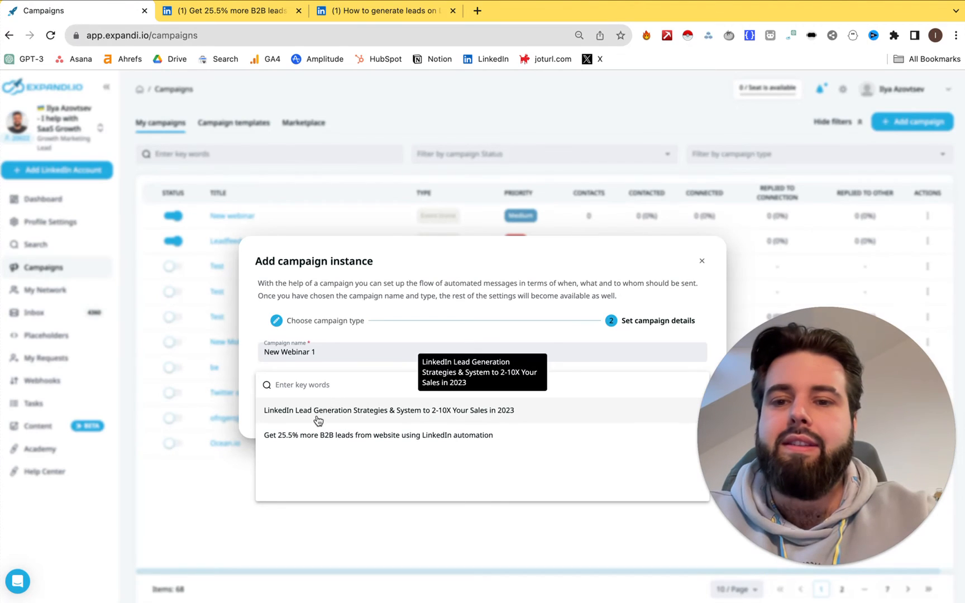
{"action": "left_click", "coordinate": [377, 436]}
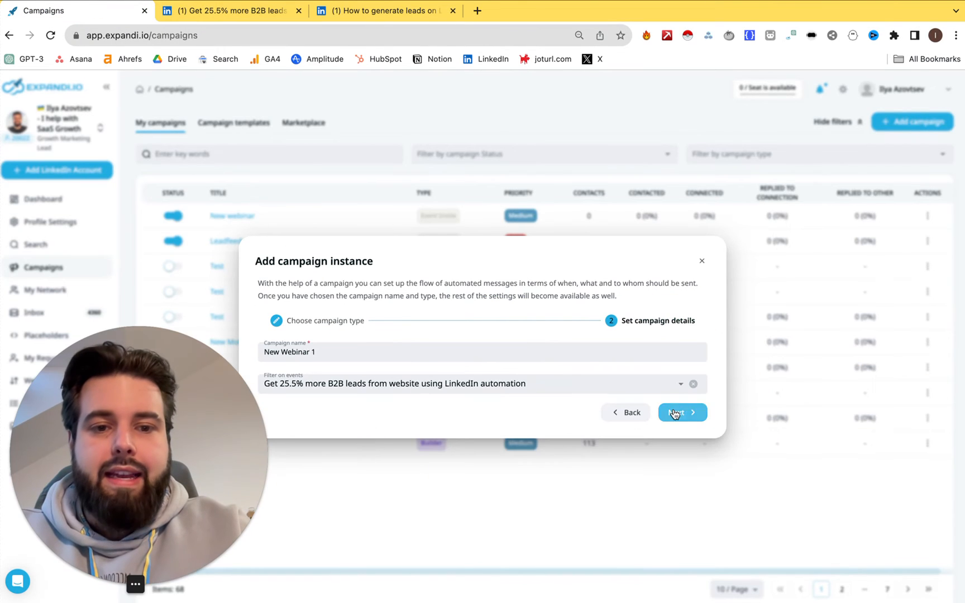
{"action": "left_click", "coordinate": [681, 412]}
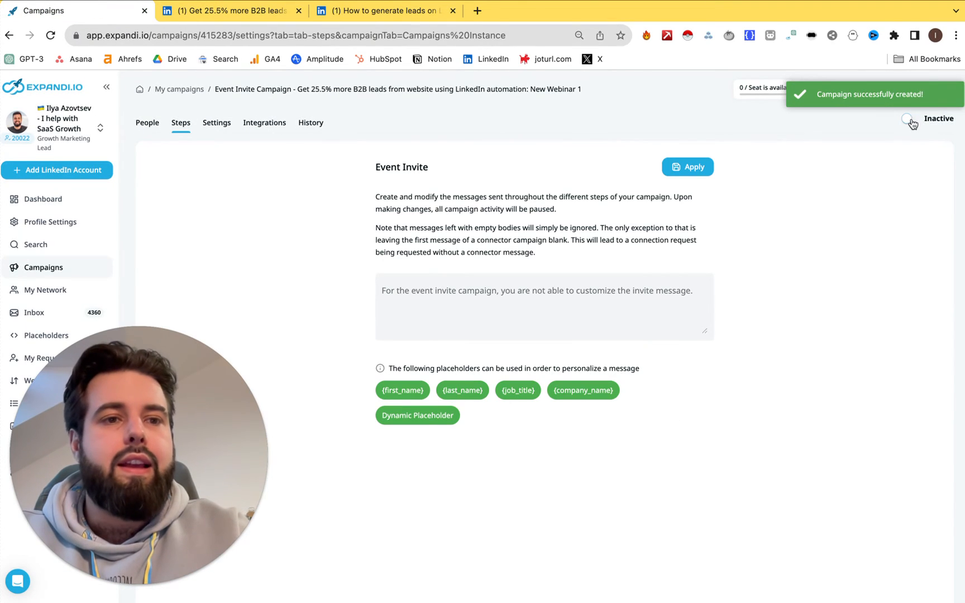
- Switch 'New Webinar 1' to active, choosing Continue activate without adding contacts
{"action": "left_click", "coordinate": [911, 120]}
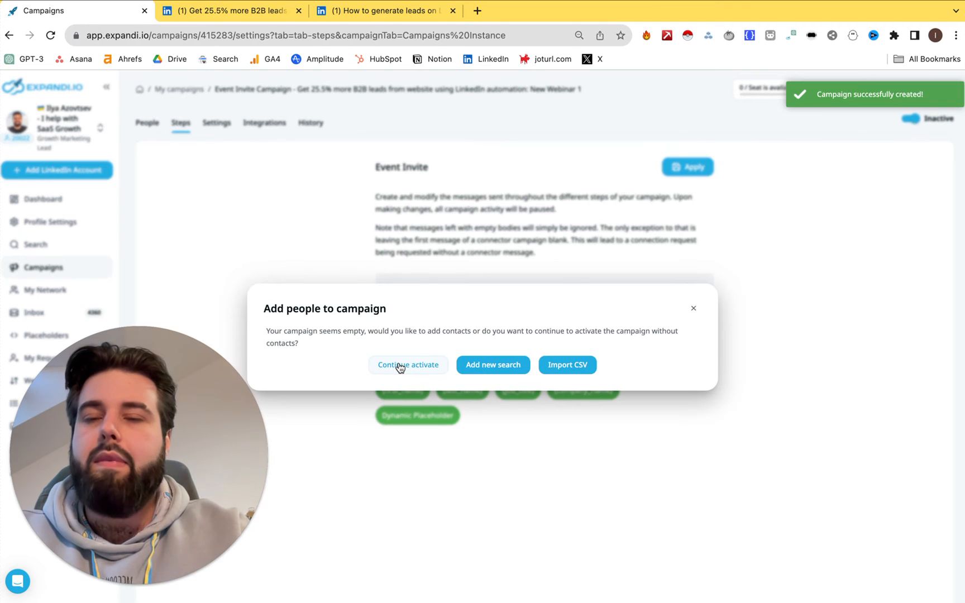
{"action": "left_click", "coordinate": [408, 364]}
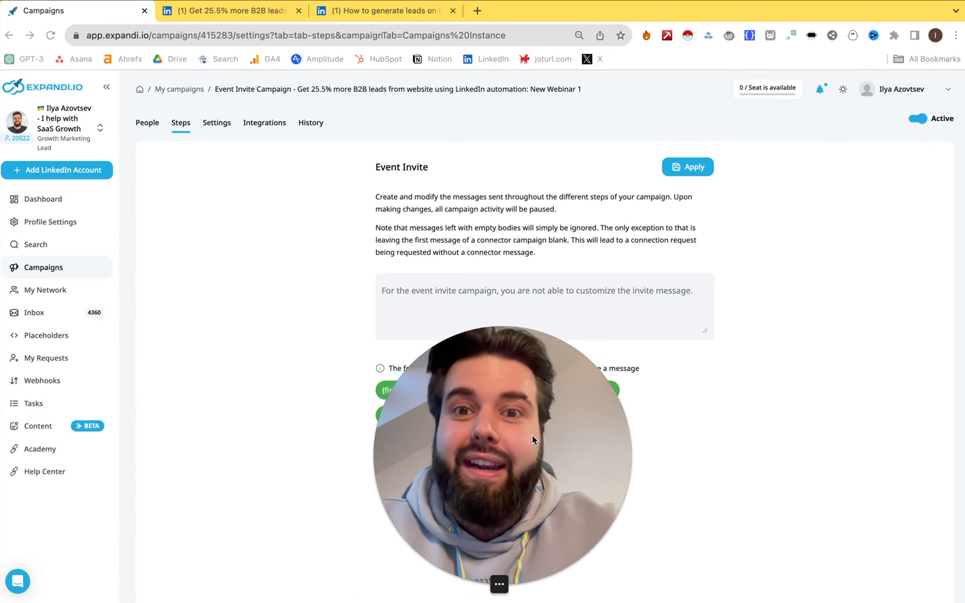
{"action": "mouse_move", "coordinate": [44, 291]}
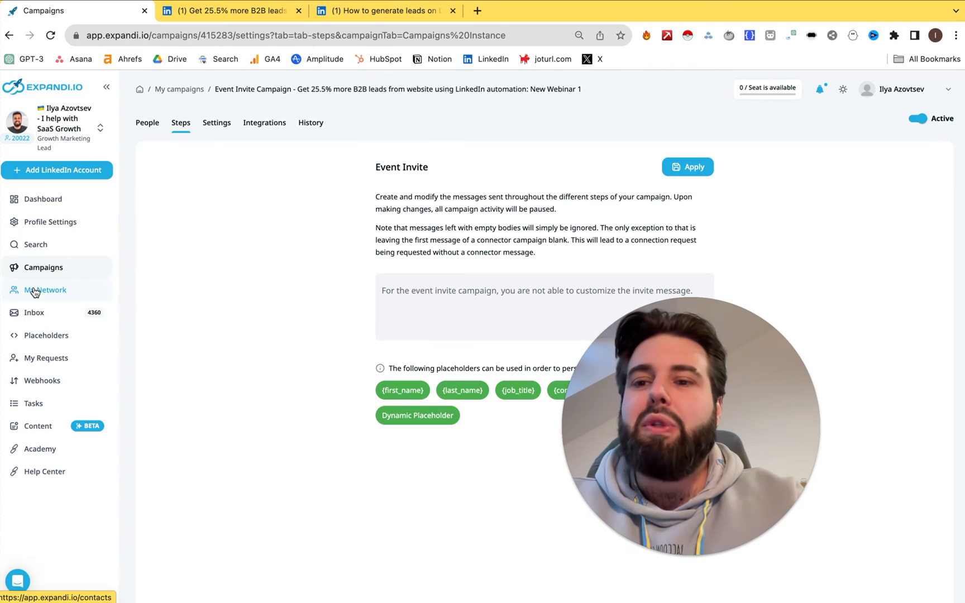
- In My Network show 100 contacts per page, select all 100, and start Assign all to campaign
{"action": "left_click", "coordinate": [45, 291]}
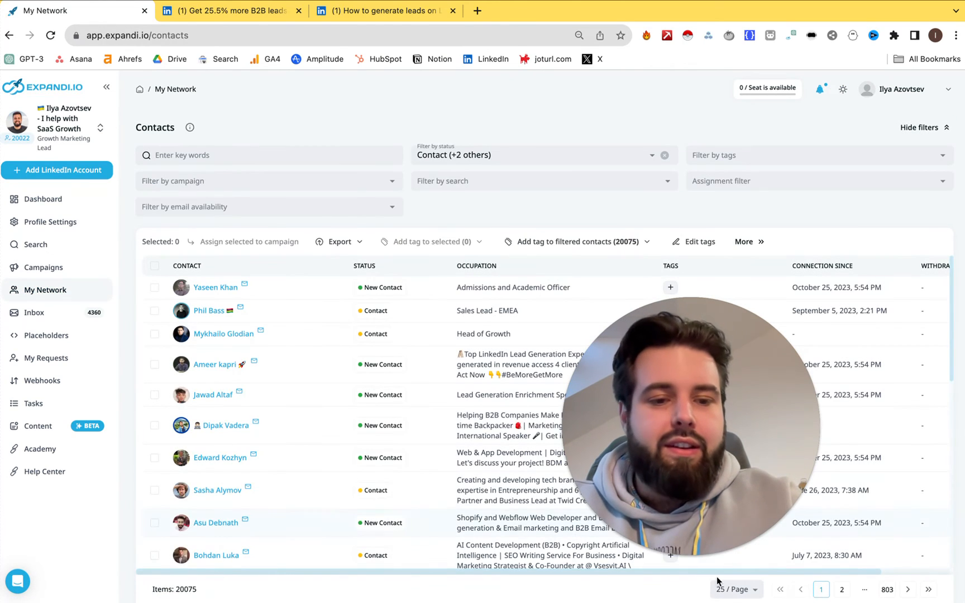
{"action": "left_click", "coordinate": [733, 589]}
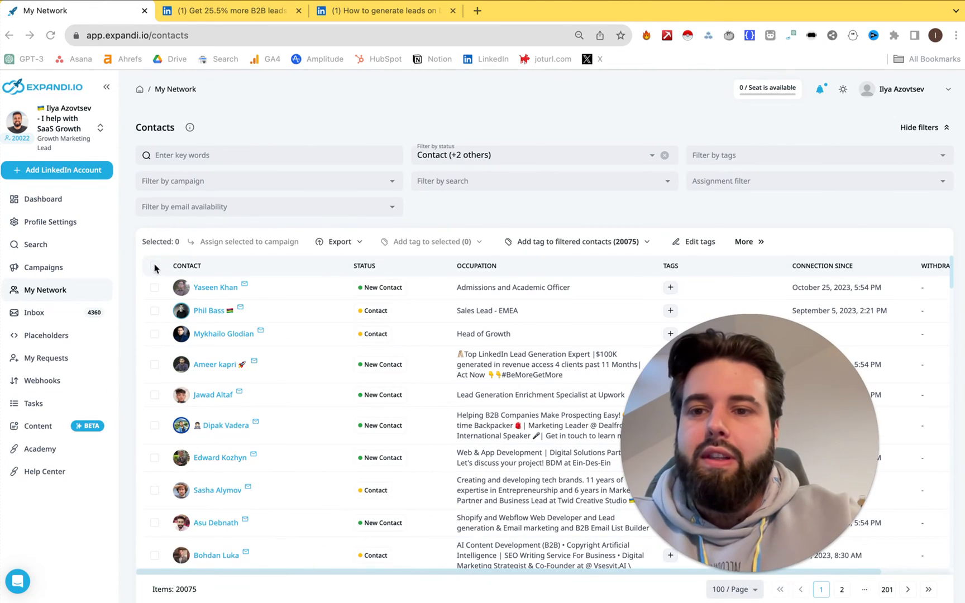
{"action": "left_click", "coordinate": [154, 265]}
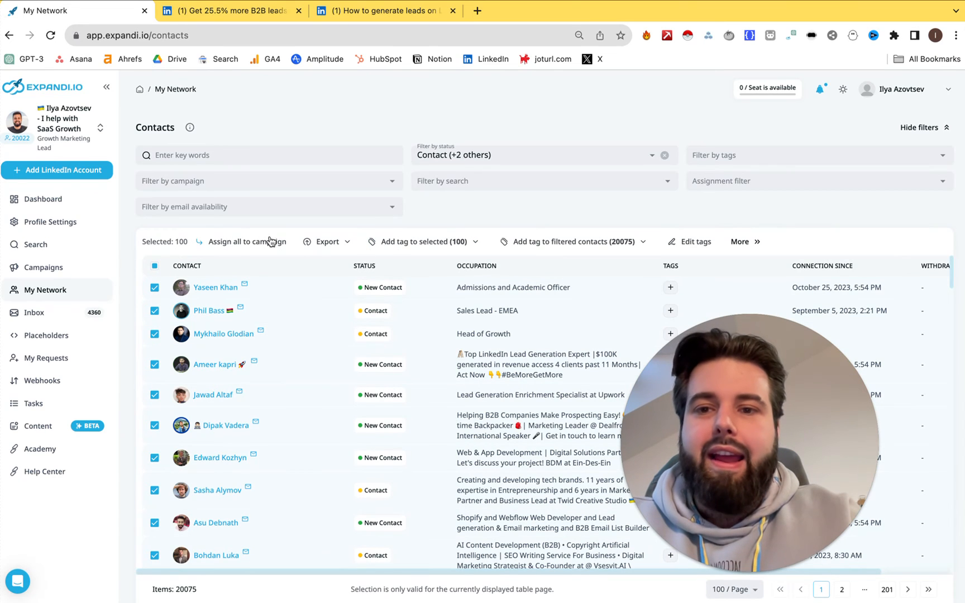
{"action": "left_click", "coordinate": [247, 241]}
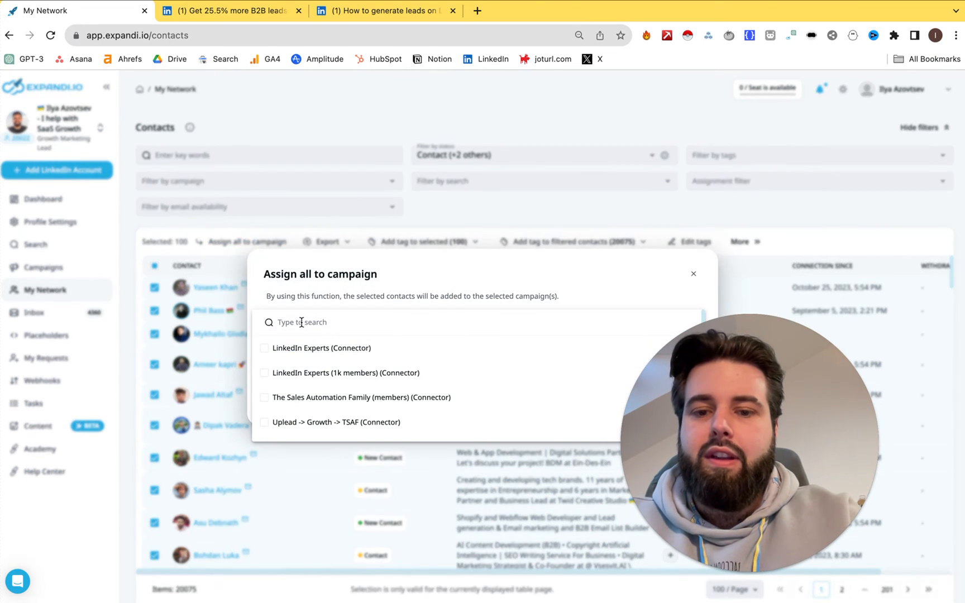
- Search 'new webin', choose New Webinar 1 (Event Invite) as target, then return to the LinkedIn event tab
{"action": "type", "text": "new webin"}
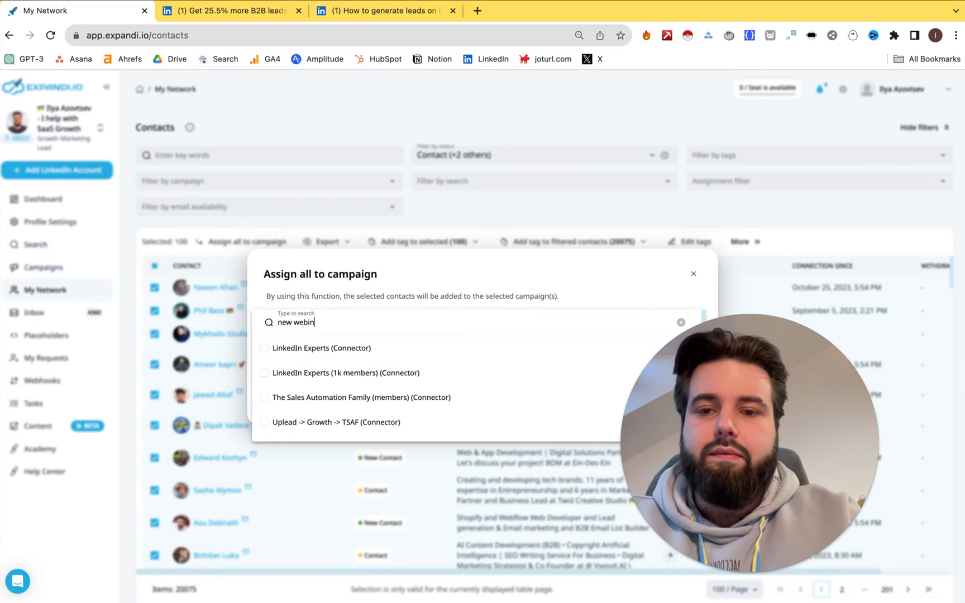
{"action": "type", "text": "new webin"}
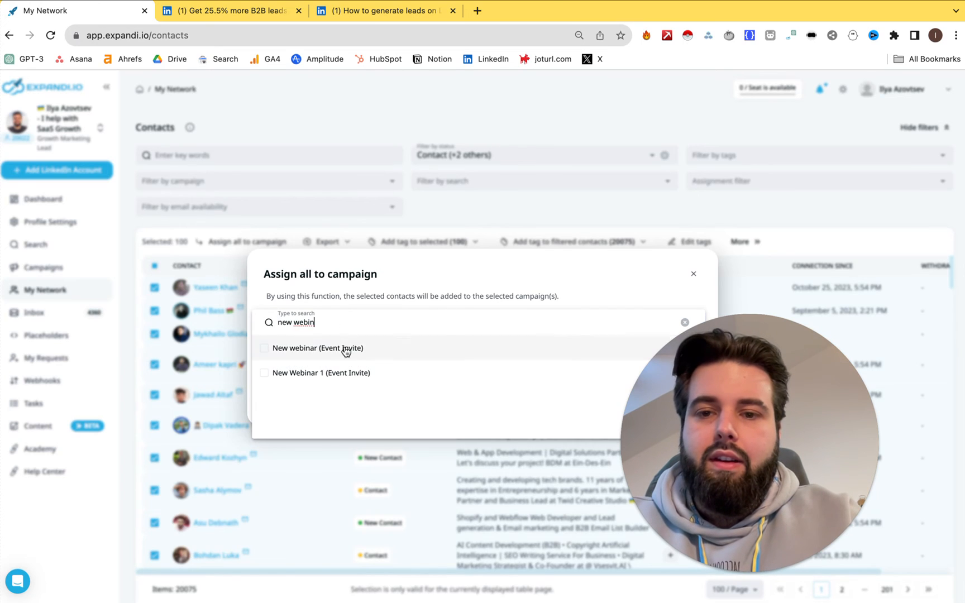
{"action": "left_click", "coordinate": [321, 372]}
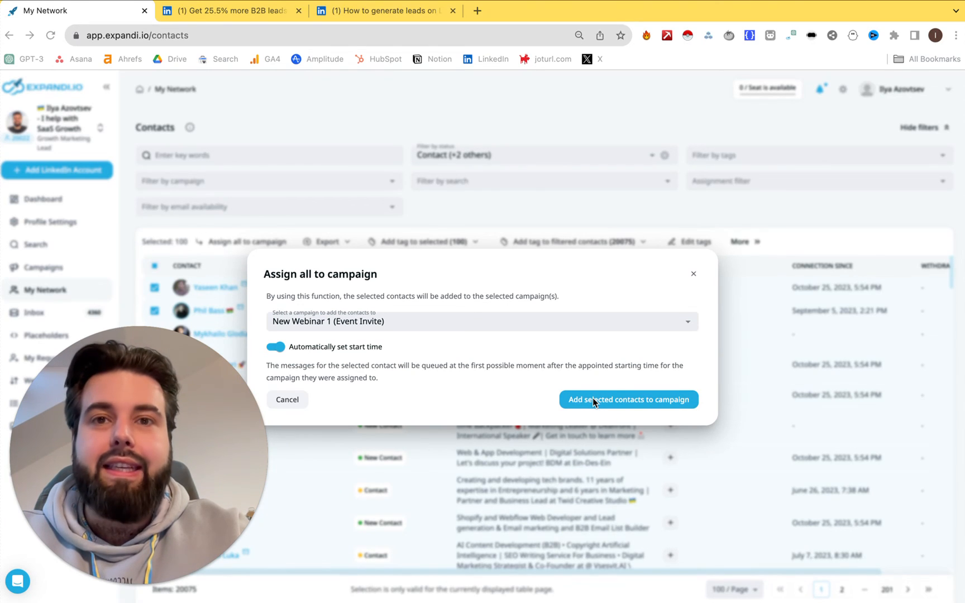
{"action": "mouse_move", "coordinate": [497, 384]}
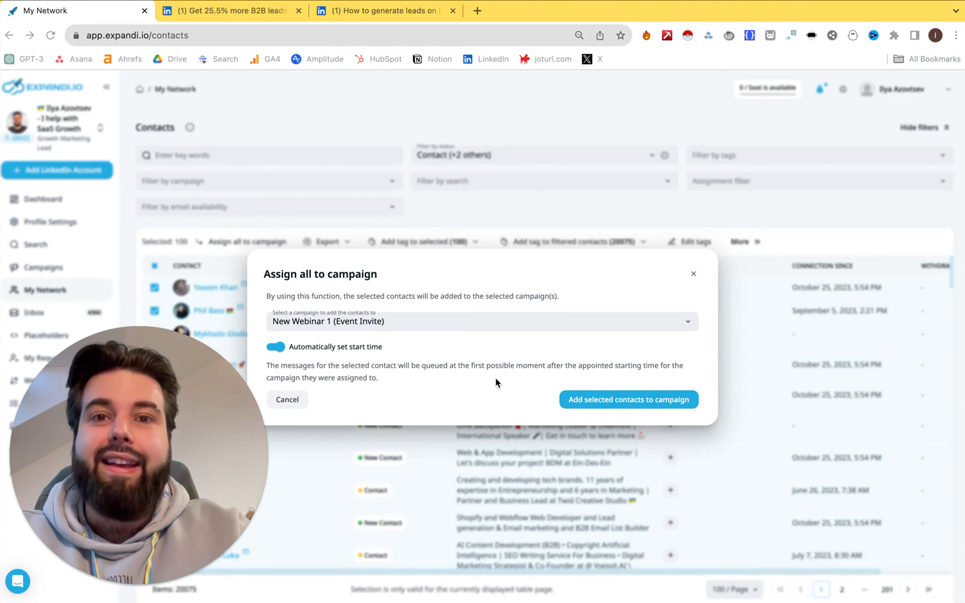
{"action": "mouse_move", "coordinate": [627, 400]}
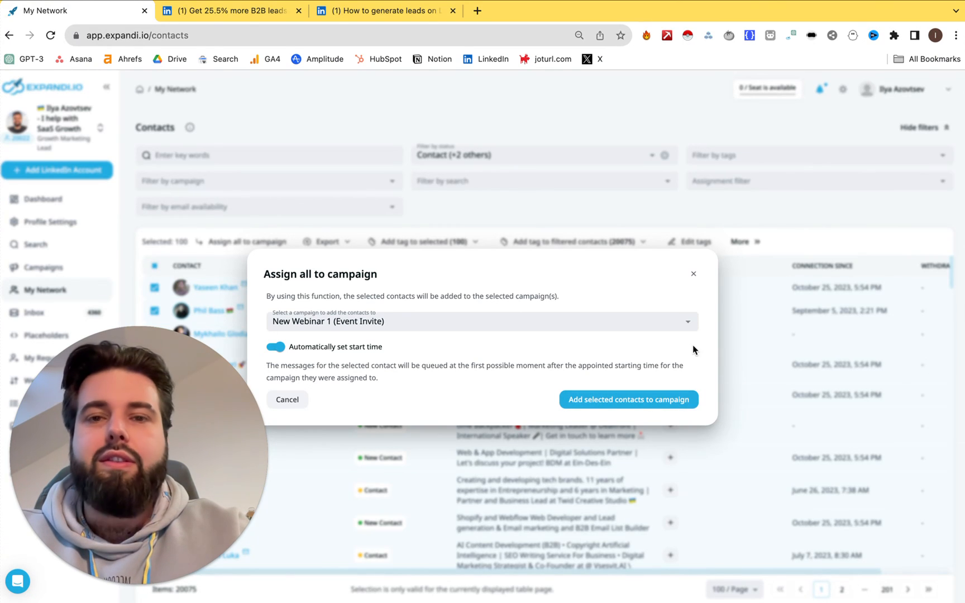
{"action": "mouse_move", "coordinate": [556, 378]}
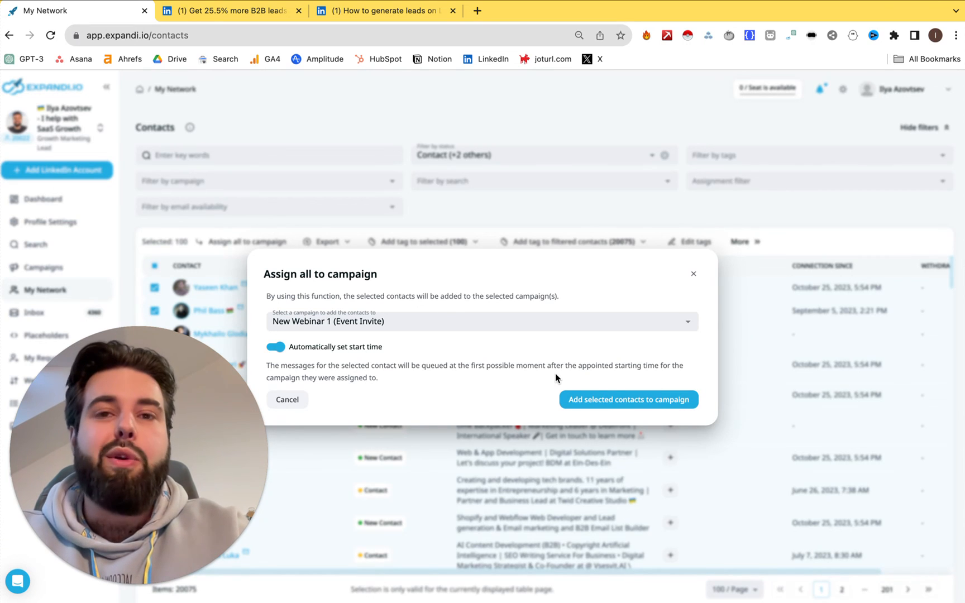
{"action": "mouse_move", "coordinate": [477, 267]}
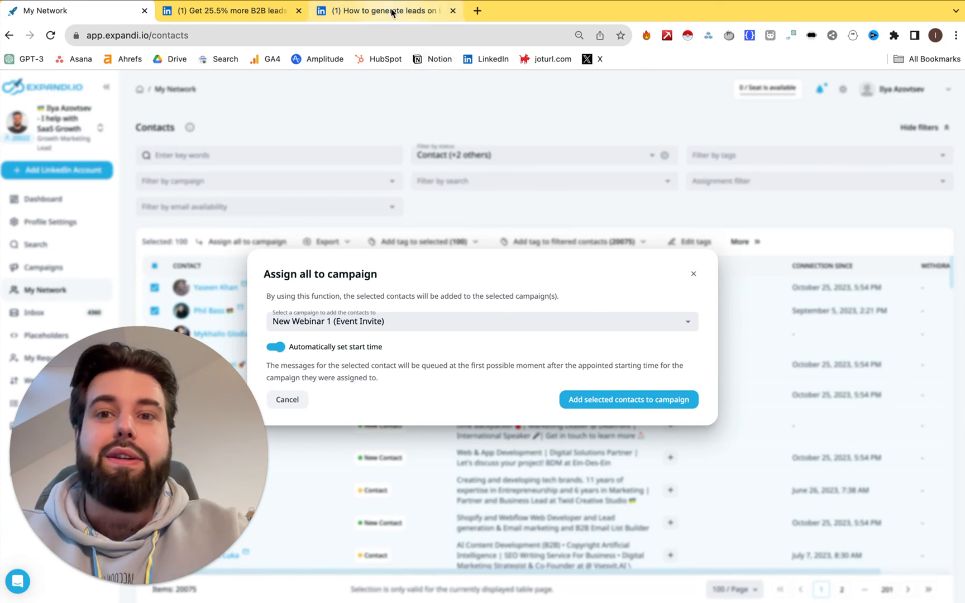
{"action": "left_click", "coordinate": [384, 10]}
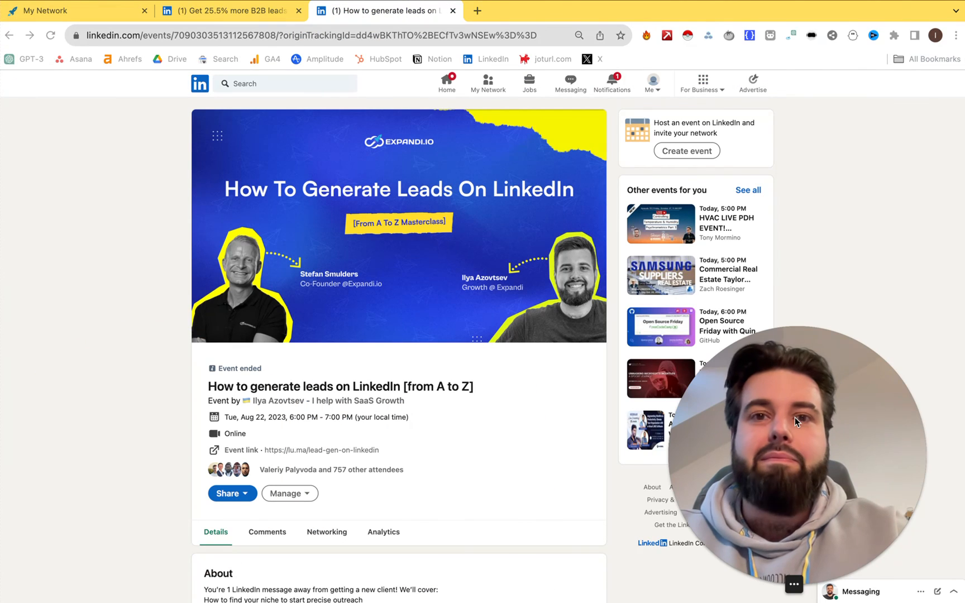
{"action": "mouse_move", "coordinate": [19, 198]}
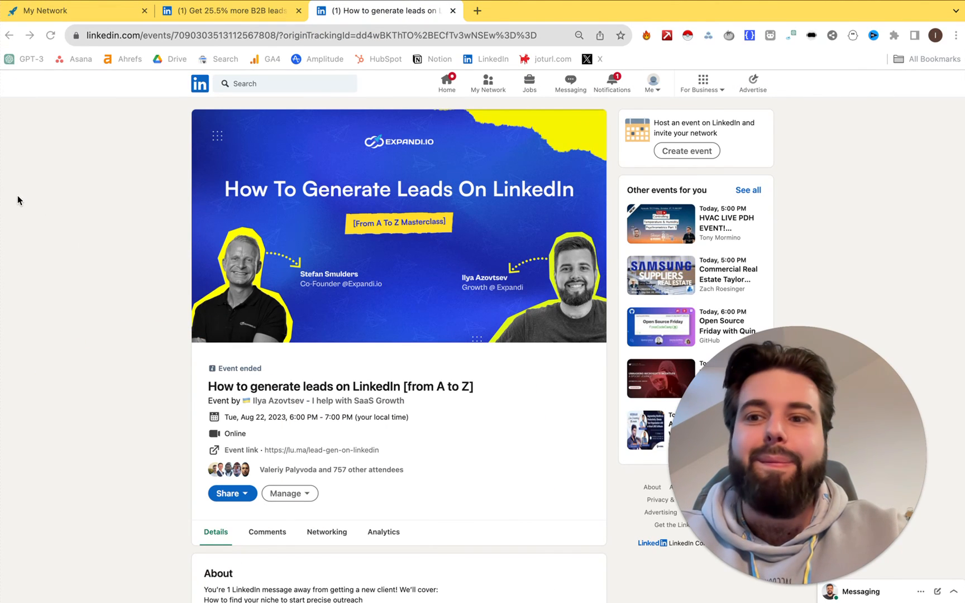